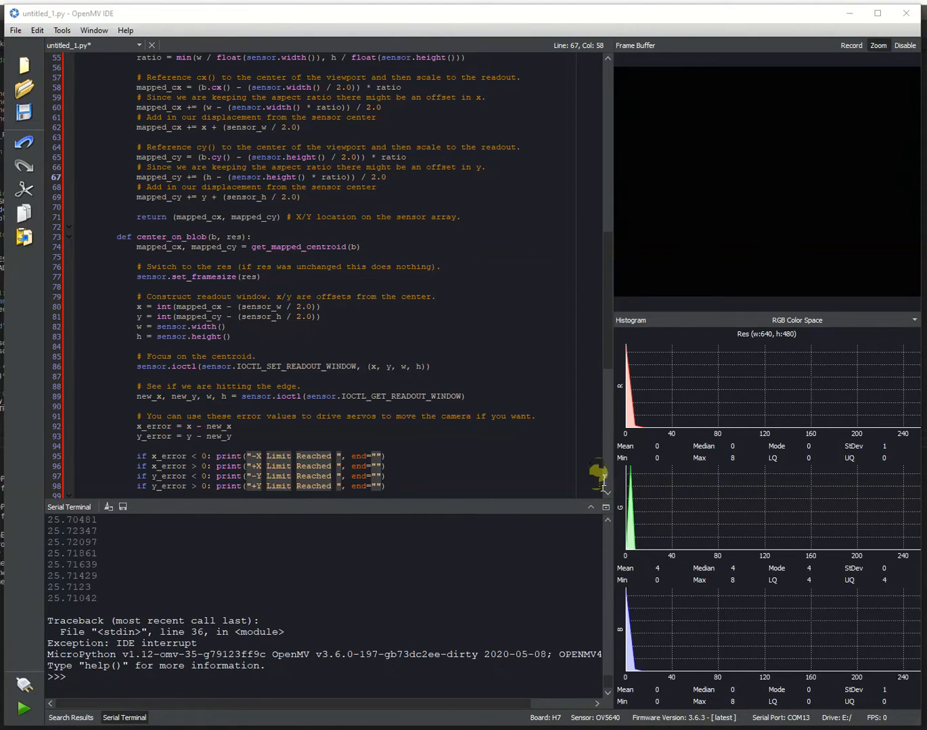
{"action": "mouse_move", "coordinate": [599, 467]}
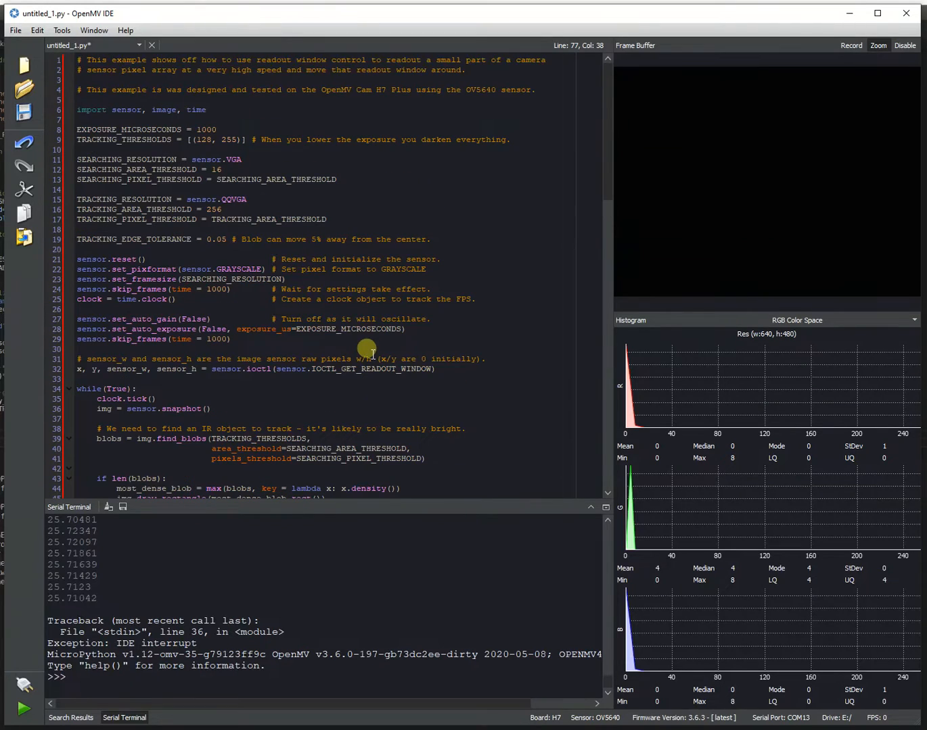
Start the tracking script on the camera so FPS values near 25.7 stream to the terminal.
{"action": "double_click", "coordinate": [481, 89]}
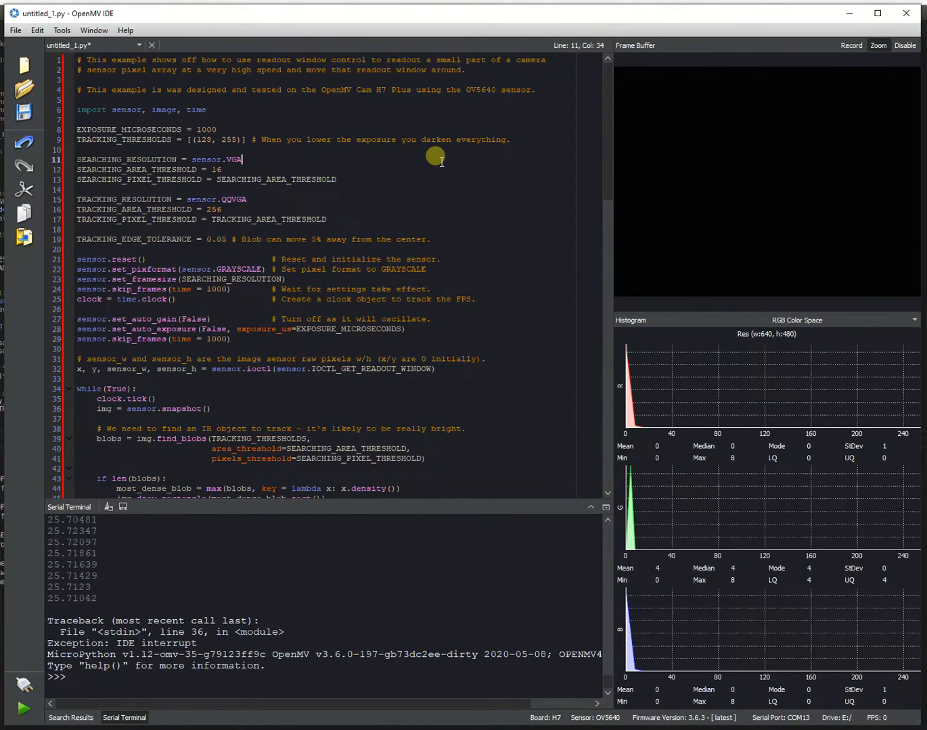
{"action": "mouse_move", "coordinate": [394, 219]}
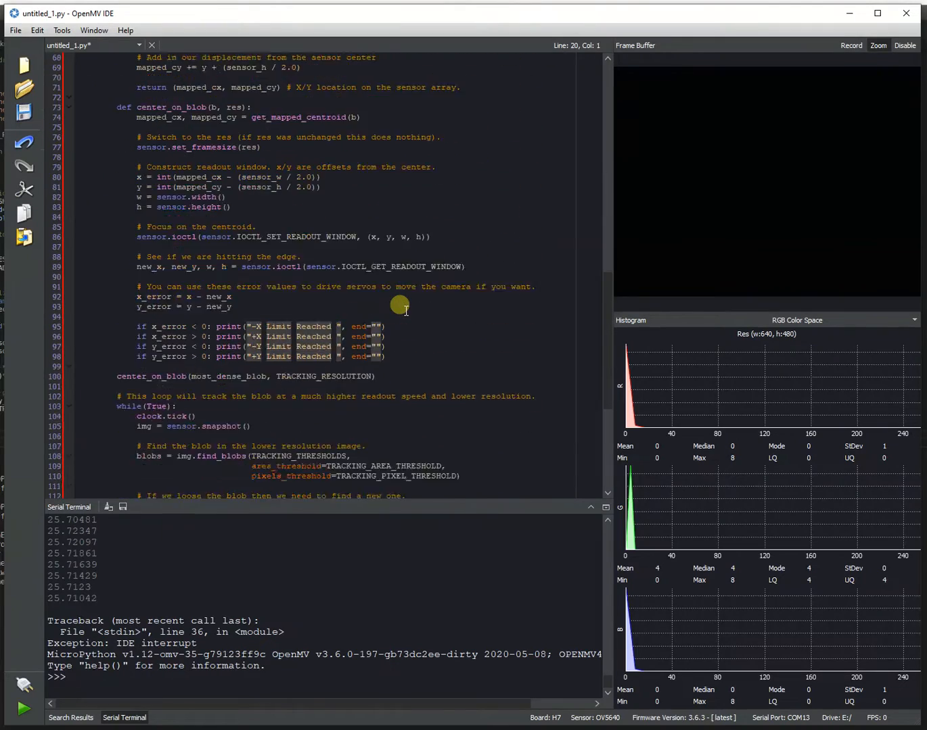
{"action": "scroll", "scroll_direction": "down", "scroll_amount": 3}
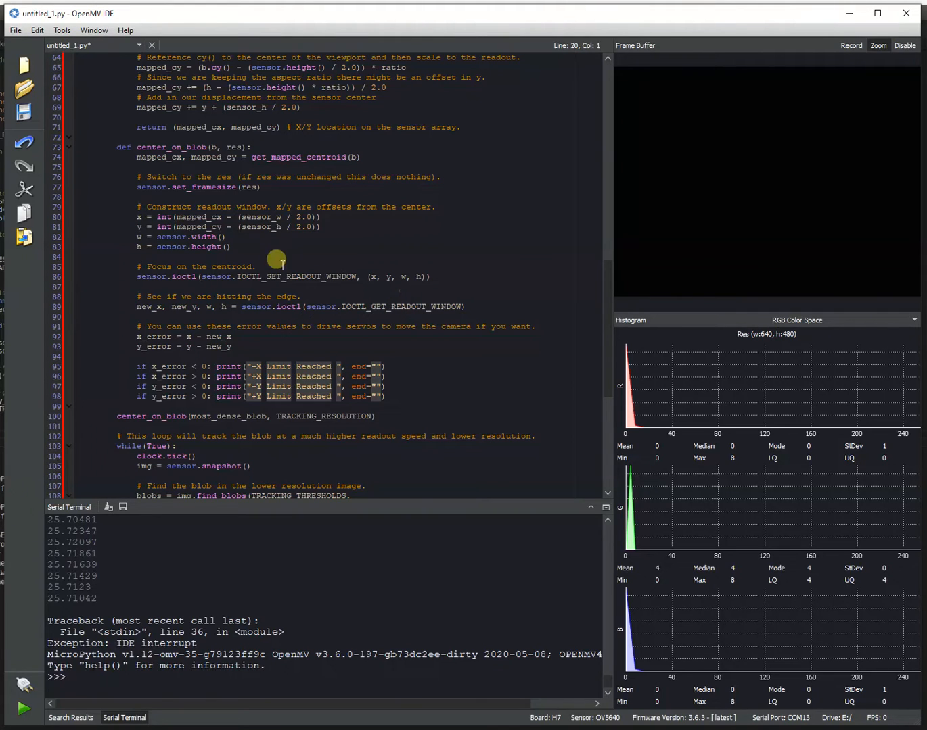
{"action": "double_click", "coordinate": [296, 277]}
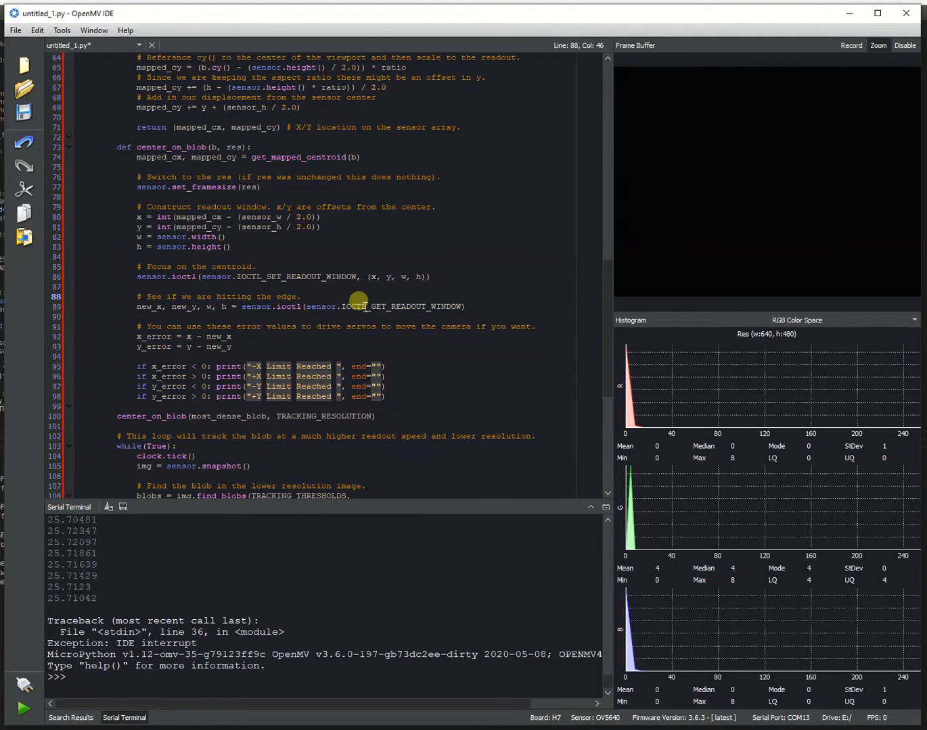
{"action": "left_click", "coordinate": [301, 296]}
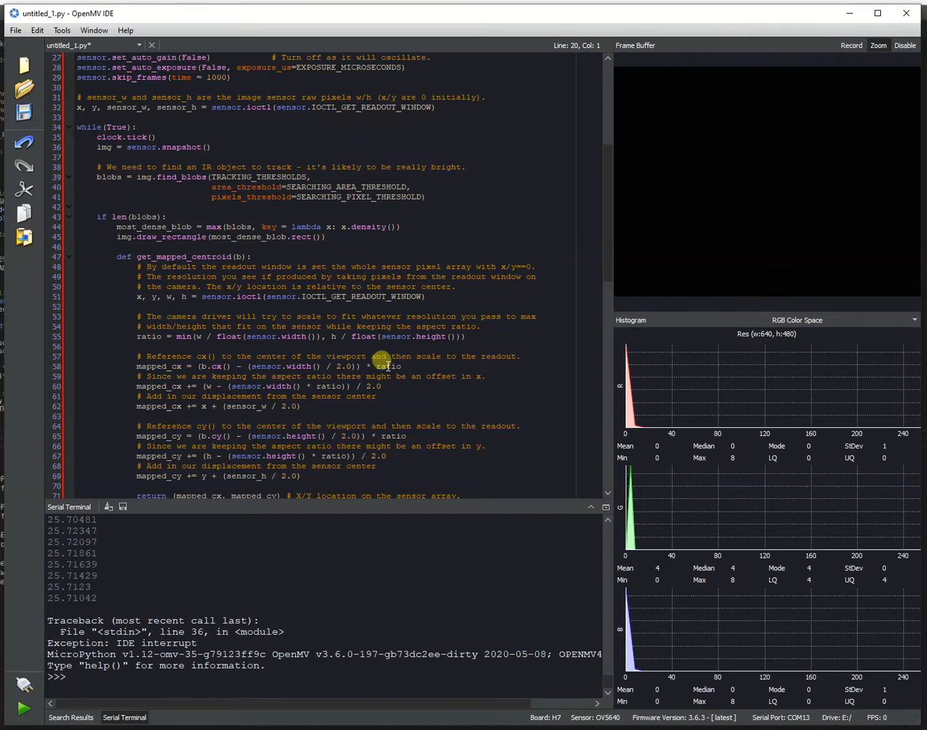
{"action": "scroll", "scroll_direction": "down", "scroll_amount": 3}
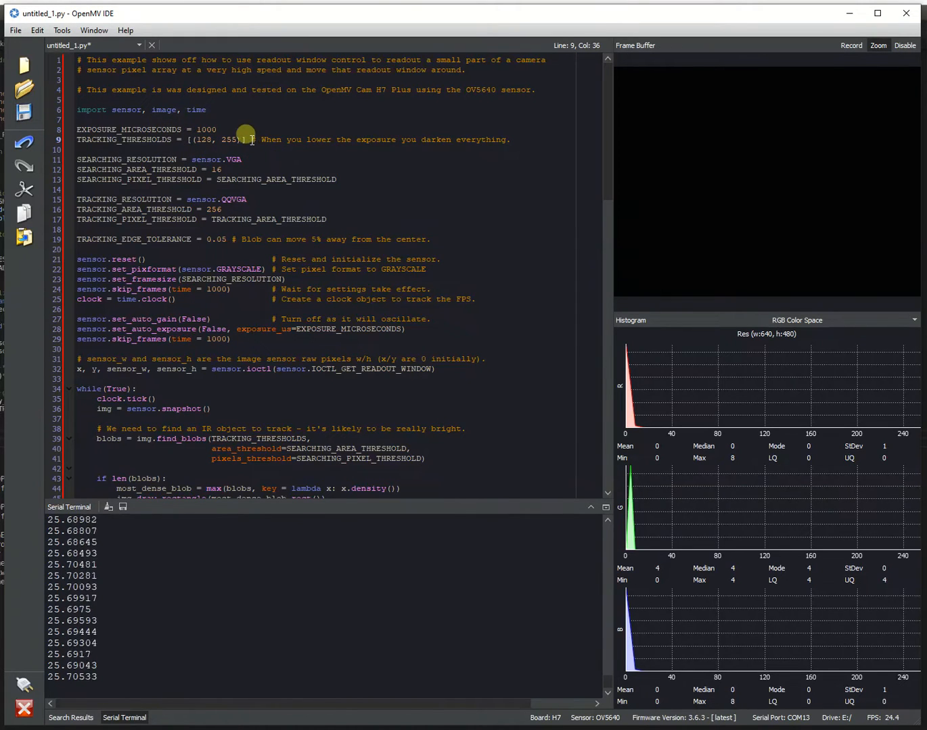
{"action": "scroll", "scroll_direction": "down", "scroll_amount": 3}
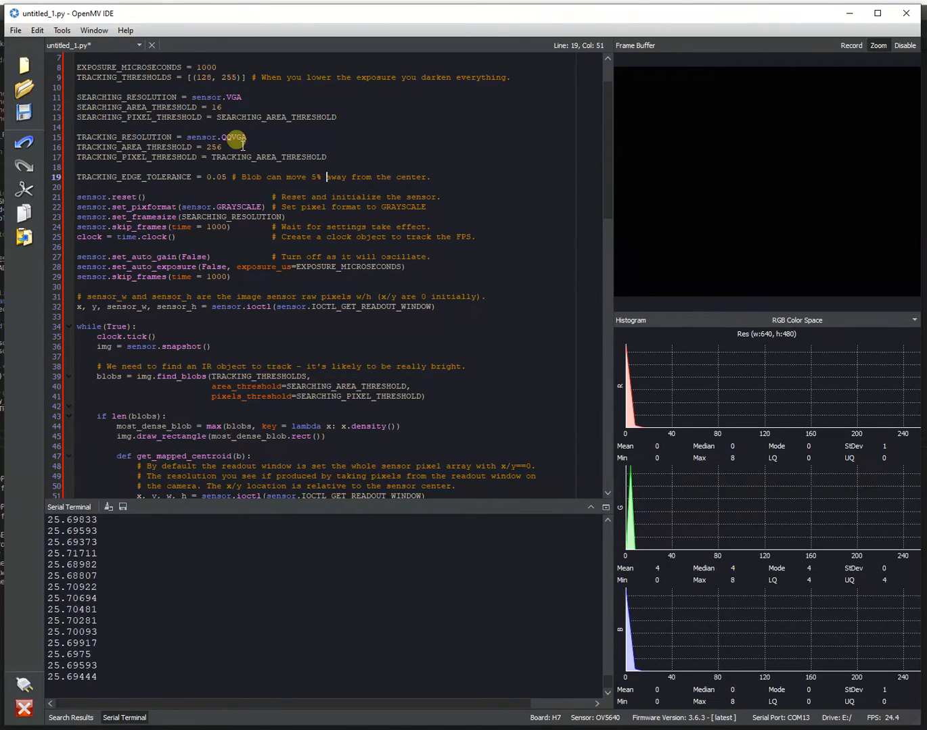
{"action": "mouse_move", "coordinate": [177, 130]}
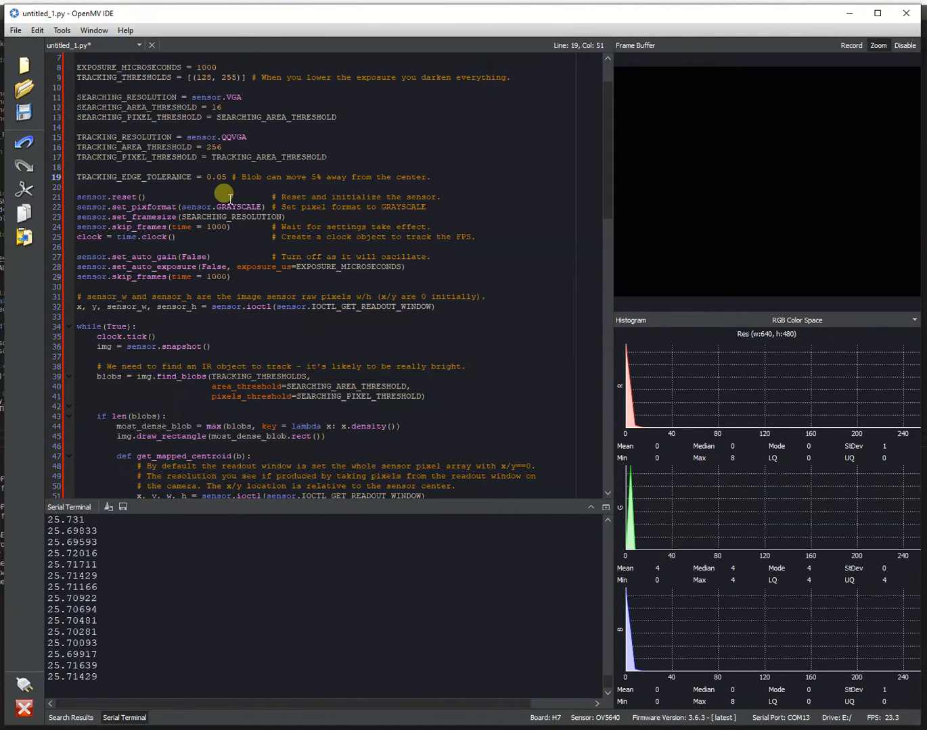
{"action": "left_click", "coordinate": [307, 247]}
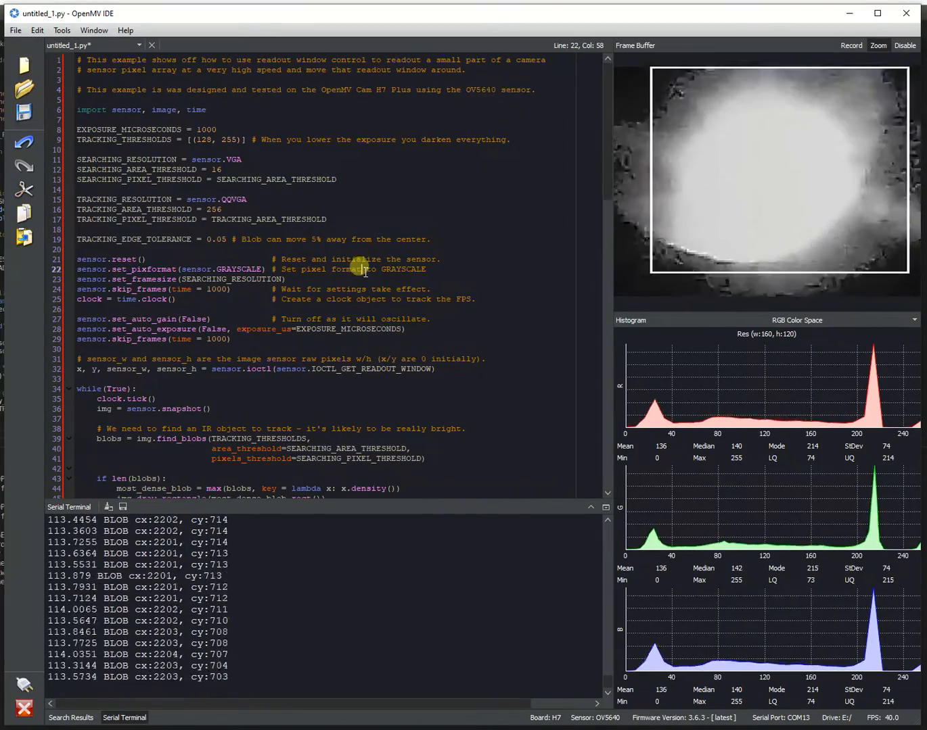
Scroll down to the second while(True) tracking loop around lines 100–135.
{"action": "scroll", "scroll_direction": "down", "scroll_amount": 3}
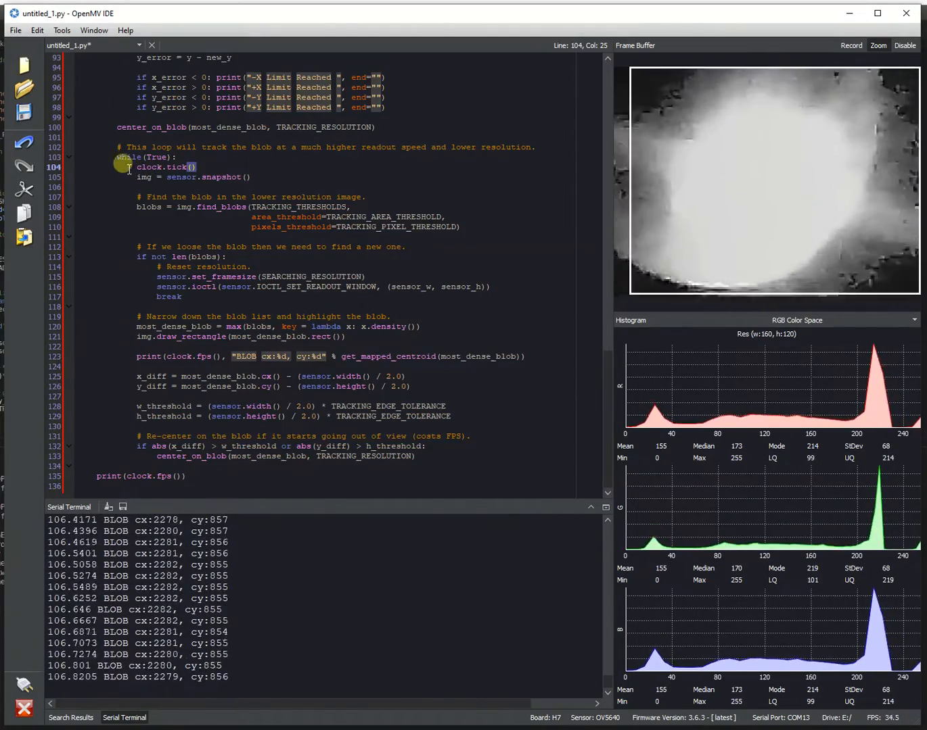
Move the editor up to the center_on_blob(b, res) definition near line 73.
{"action": "left_click_drag", "start_coordinate": [130, 167], "coordinate": [349, 227]}
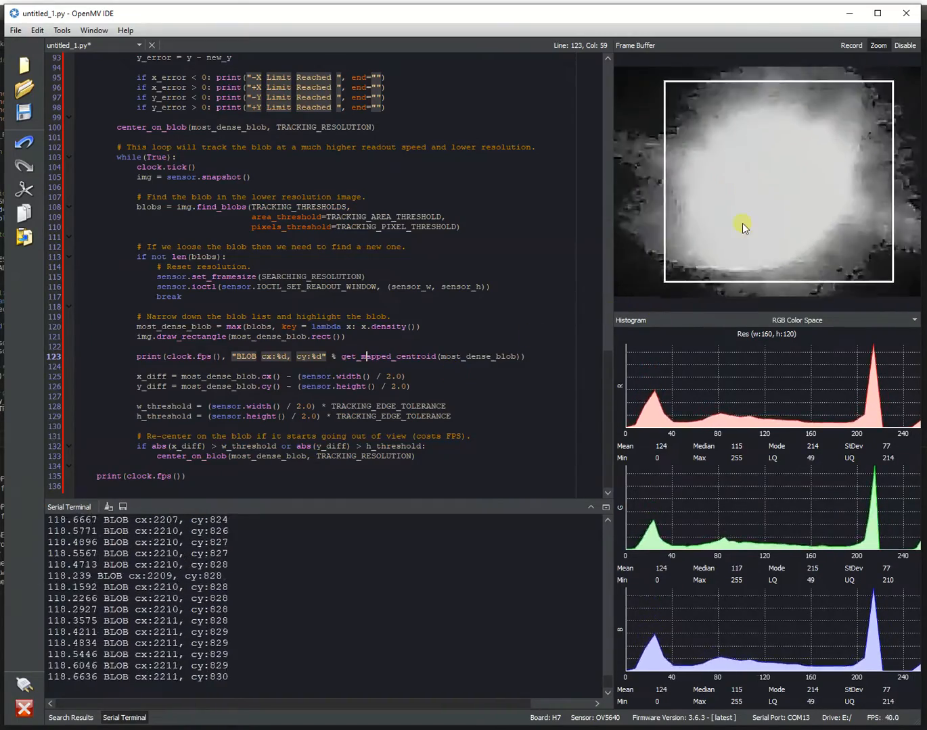
{"action": "mouse_move", "coordinate": [843, 200]}
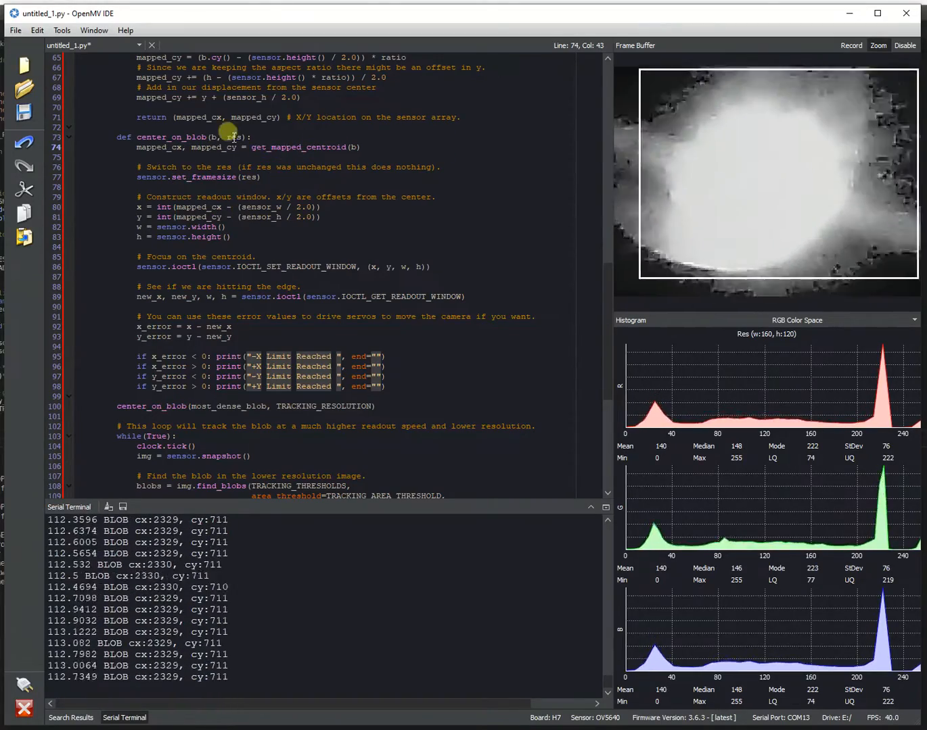
{"action": "mouse_move", "coordinate": [332, 226]}
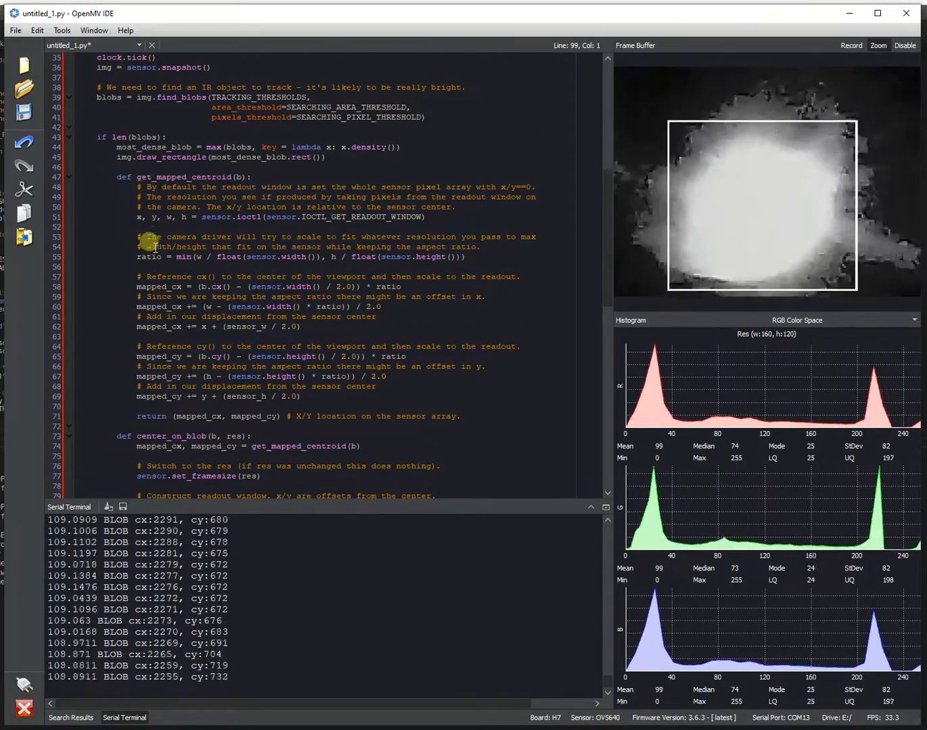
{"action": "left_click", "coordinate": [154, 177]}
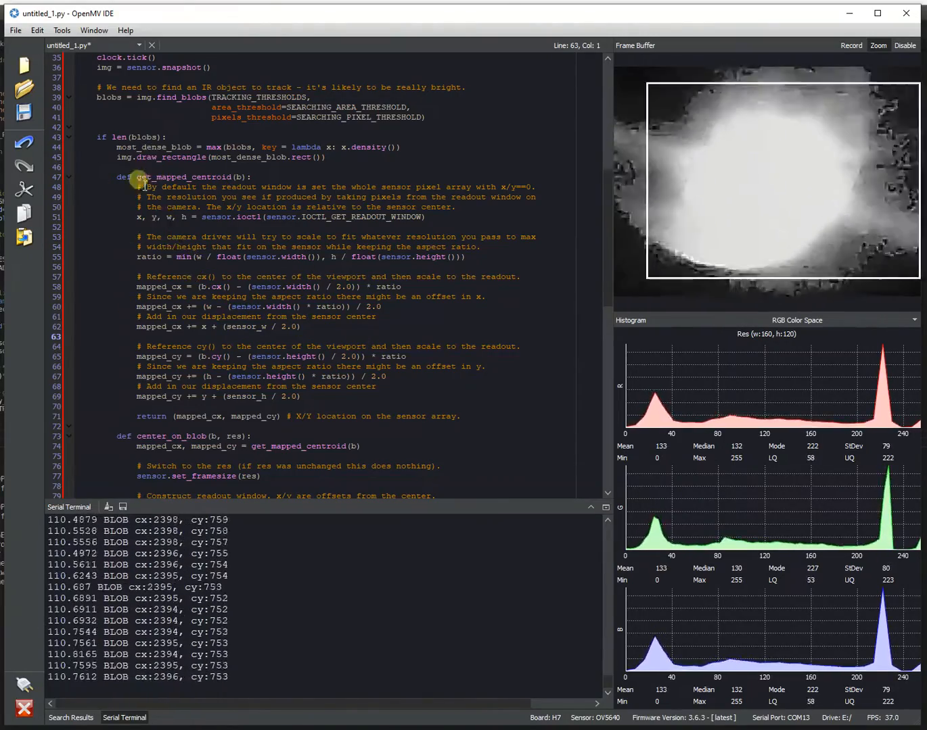
{"action": "left_click", "coordinate": [374, 393]}
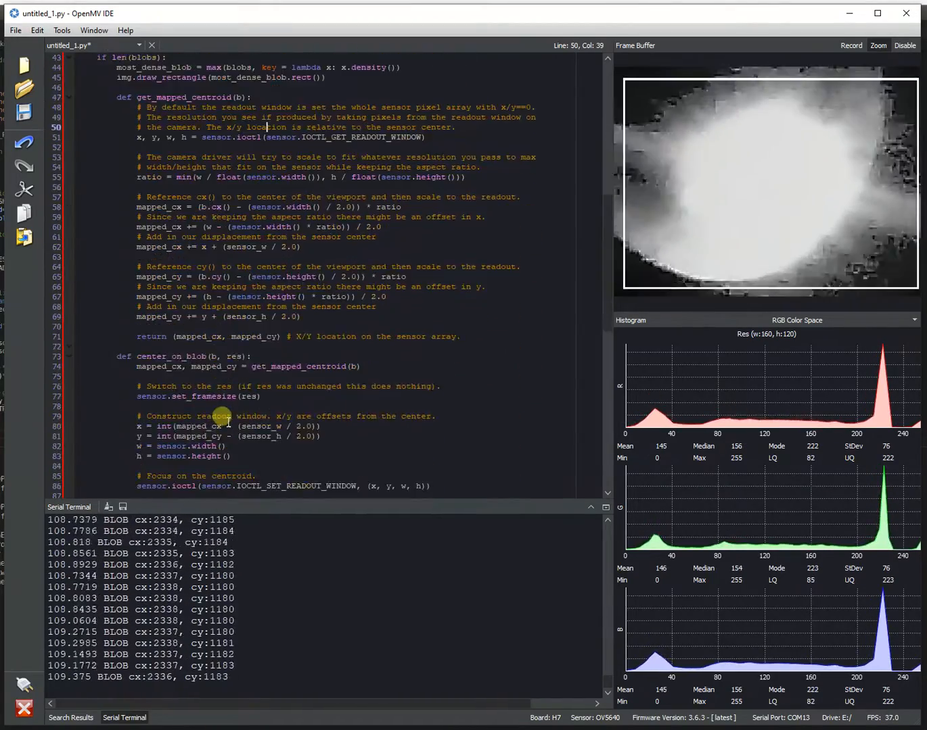
Scroll back down to the tracking while(True) loop around lines 100–135.
{"action": "scroll", "scroll_direction": "down", "scroll_amount": 3}
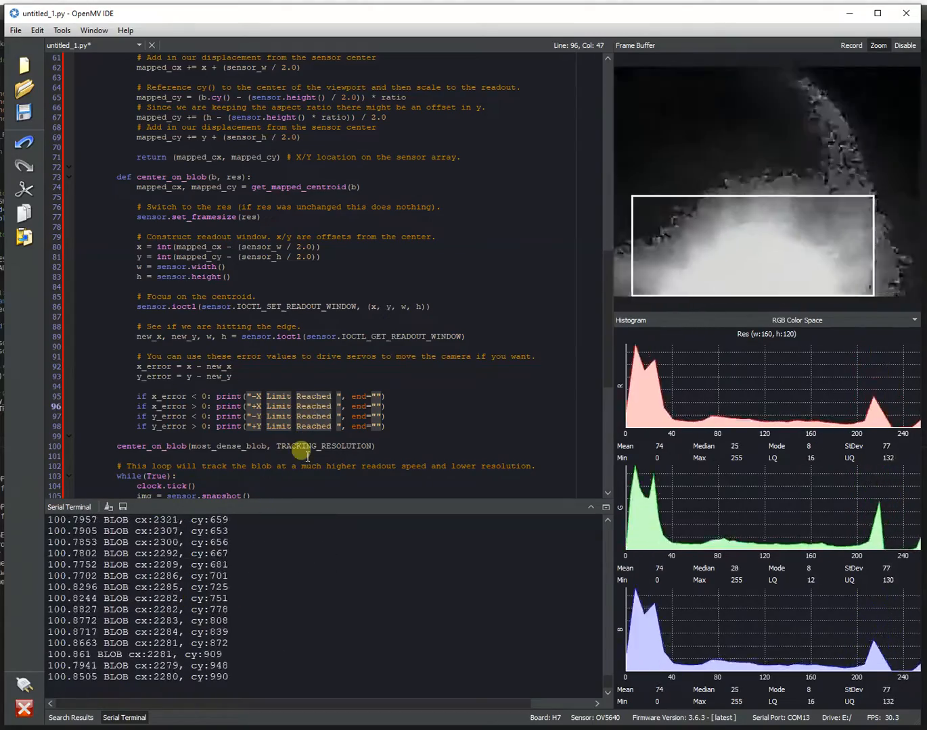
{"action": "scroll", "scroll_direction": "down", "scroll_amount": 3}
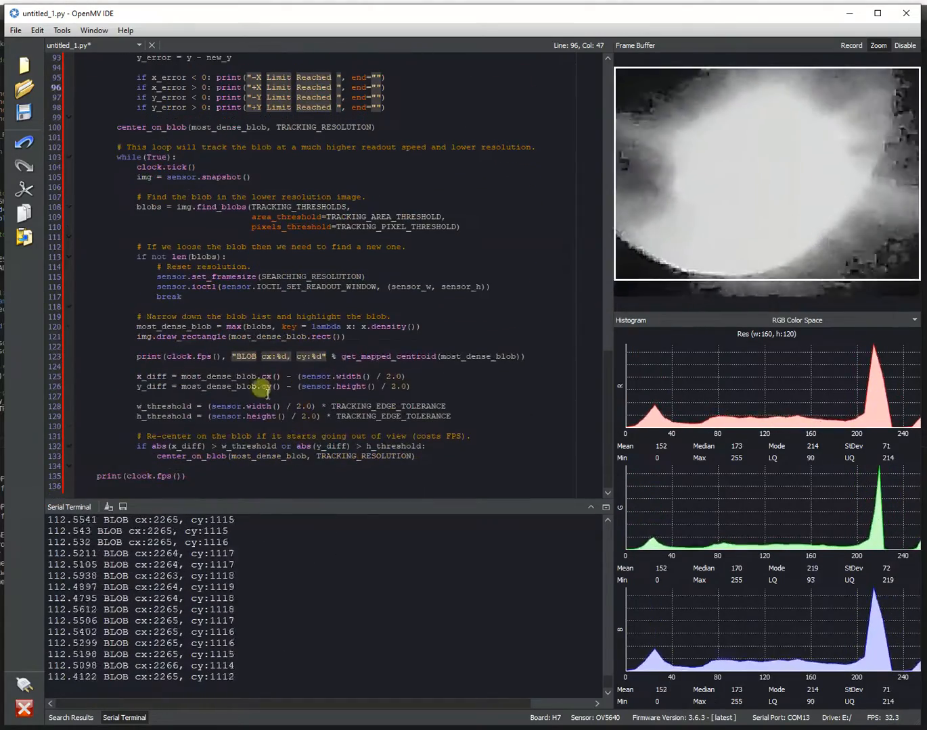